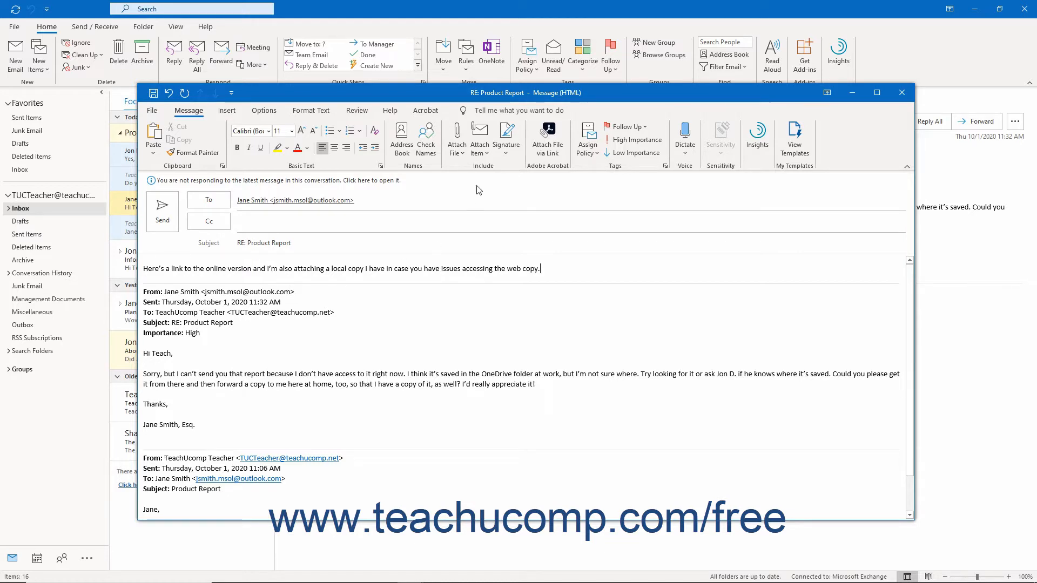
pyautogui.moveTo(457, 135)
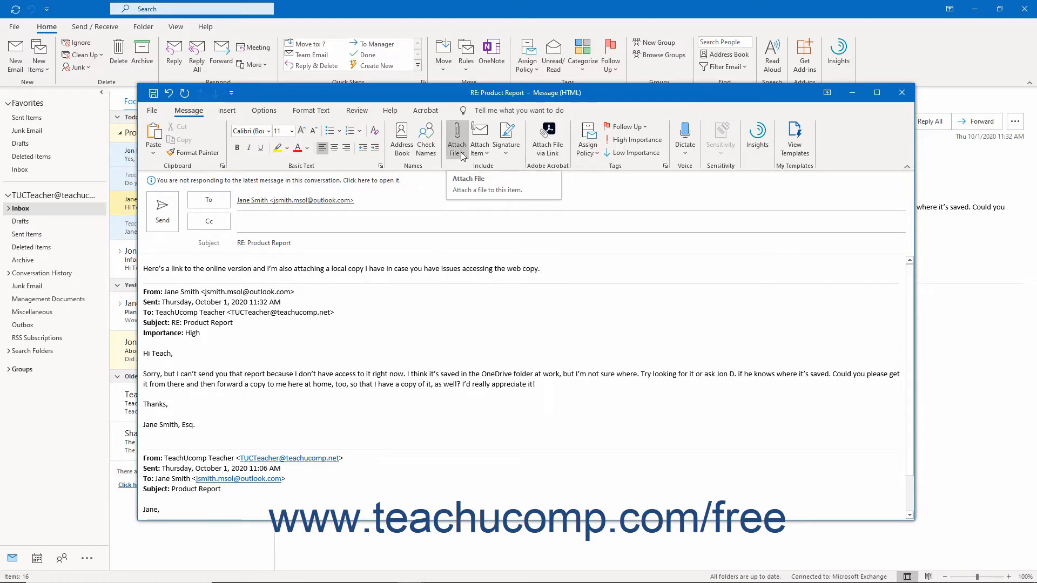
# Show the Recent Items attach-file list from the reply's Message ribbon.
pyautogui.click(457, 135)
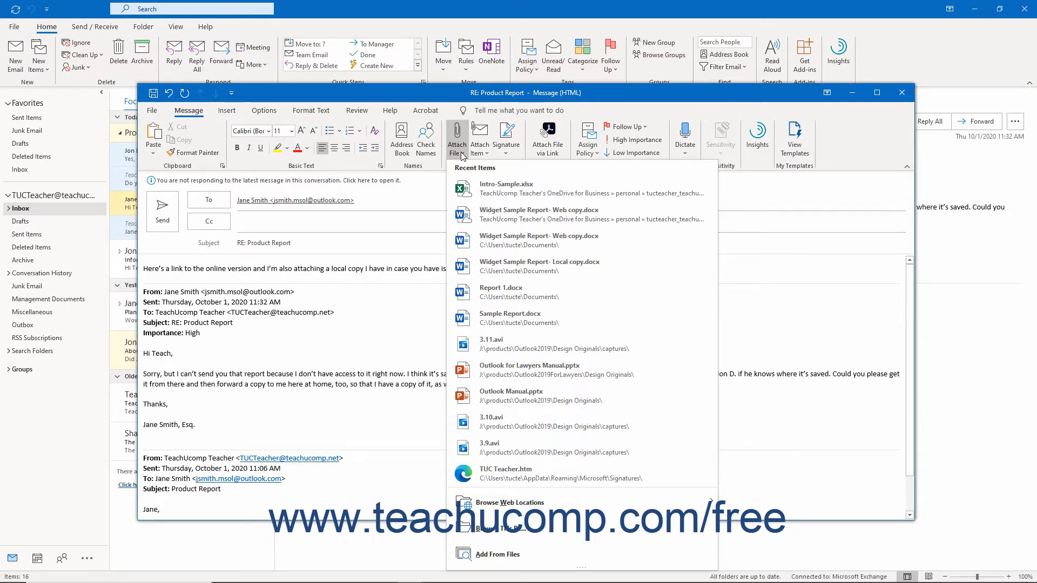
pyautogui.moveTo(481, 311)
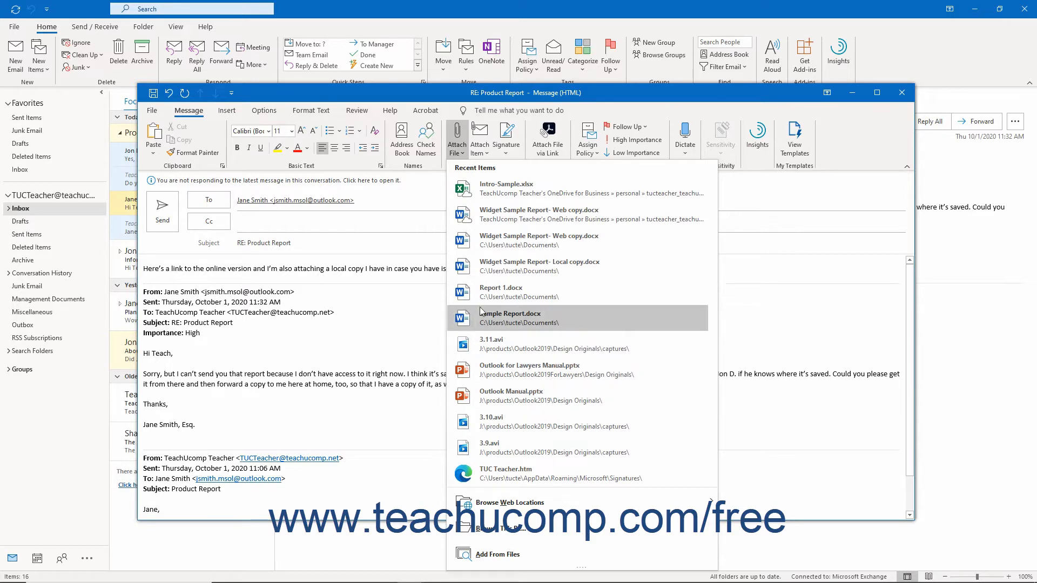
pyautogui.moveTo(517, 257)
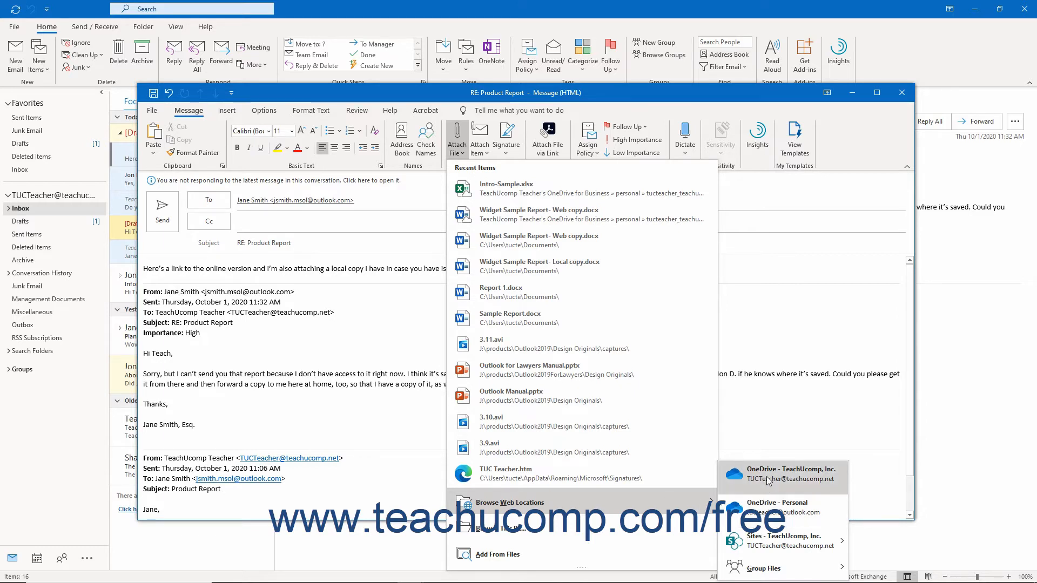
pyautogui.moveTo(767, 497)
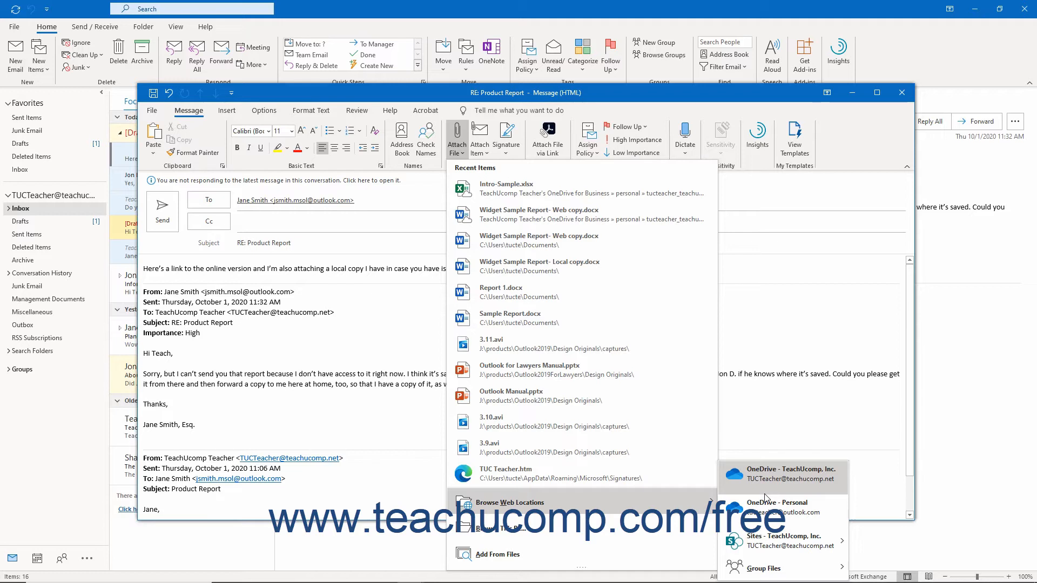
pyautogui.moveTo(762, 568)
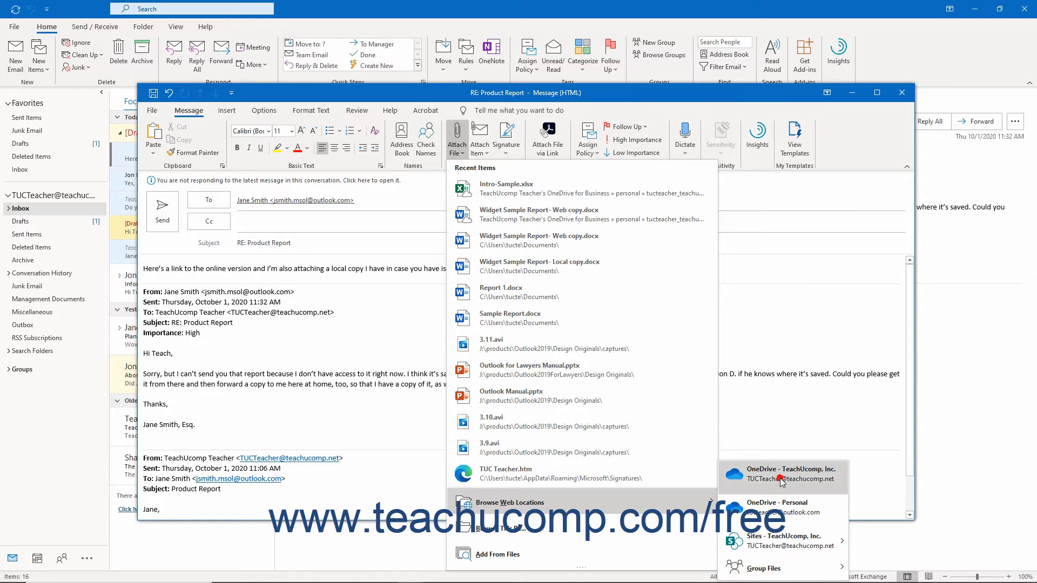
# Insert Widget Sample Report- Web copy.docx from OneDrive - TeachUcomp Inc.
pyautogui.click(783, 475)
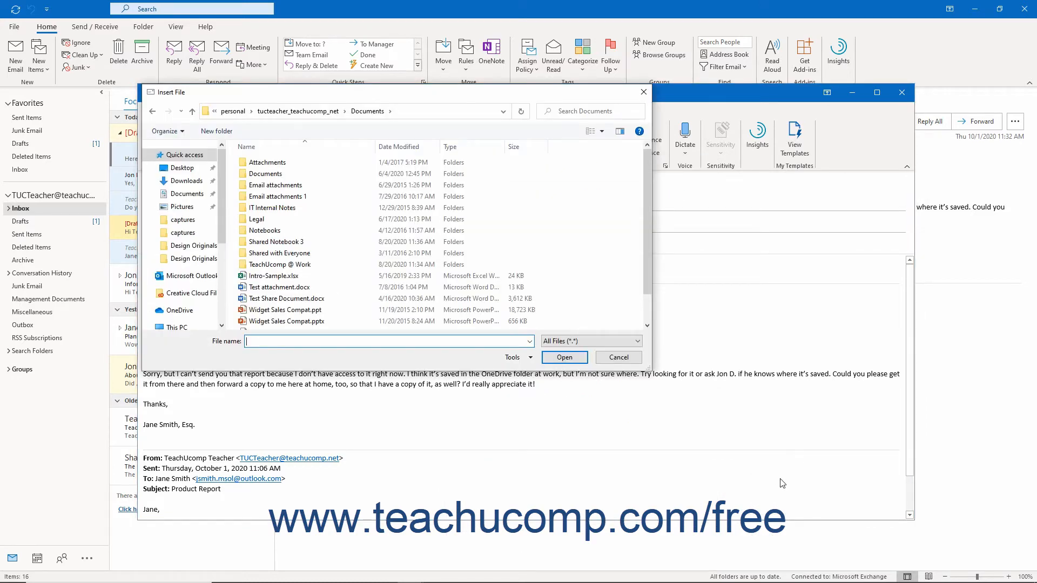
pyautogui.moveTo(779, 479)
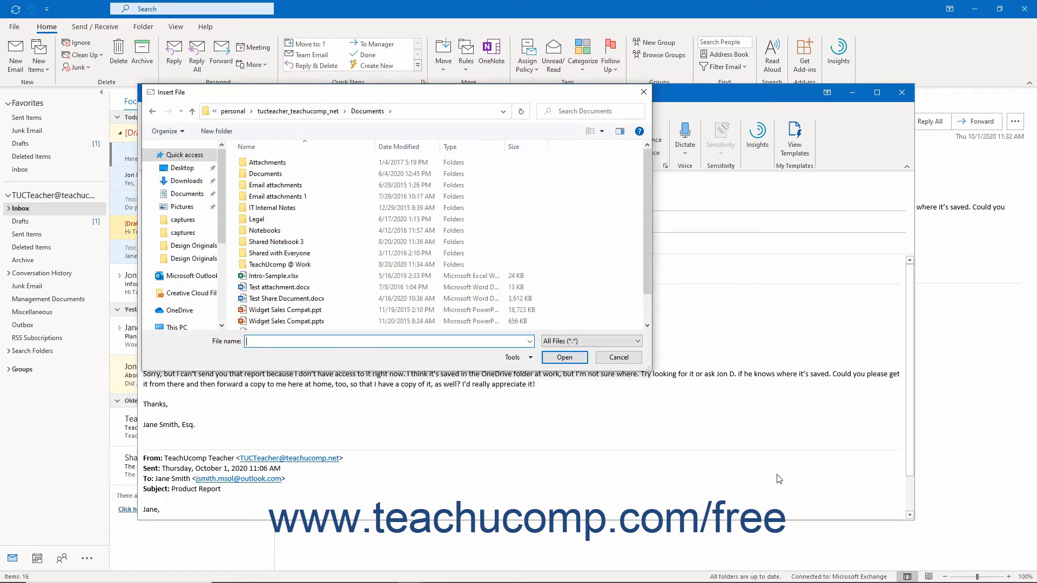
pyautogui.click(286, 298)
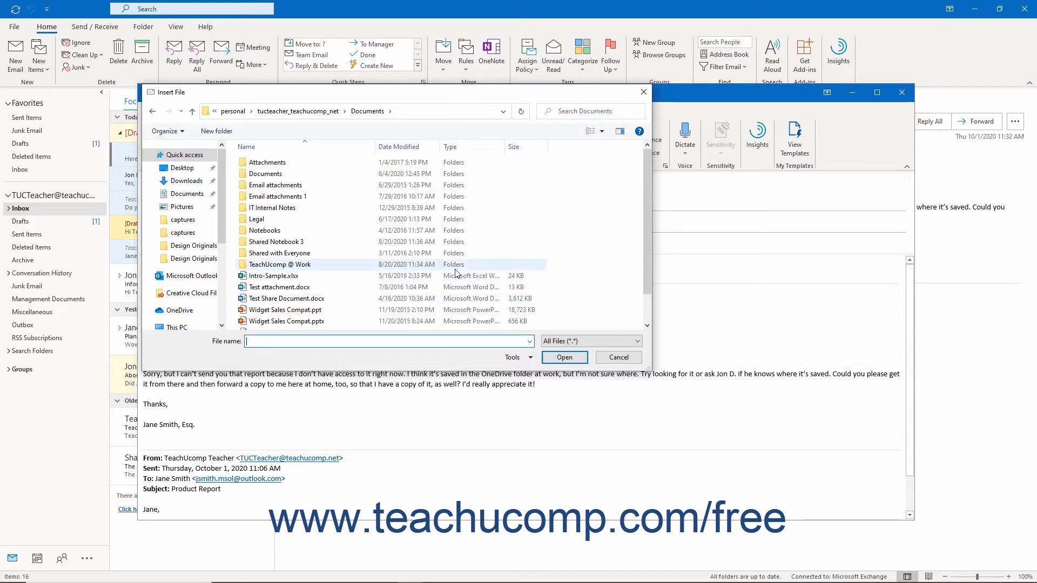
pyautogui.click(315, 312)
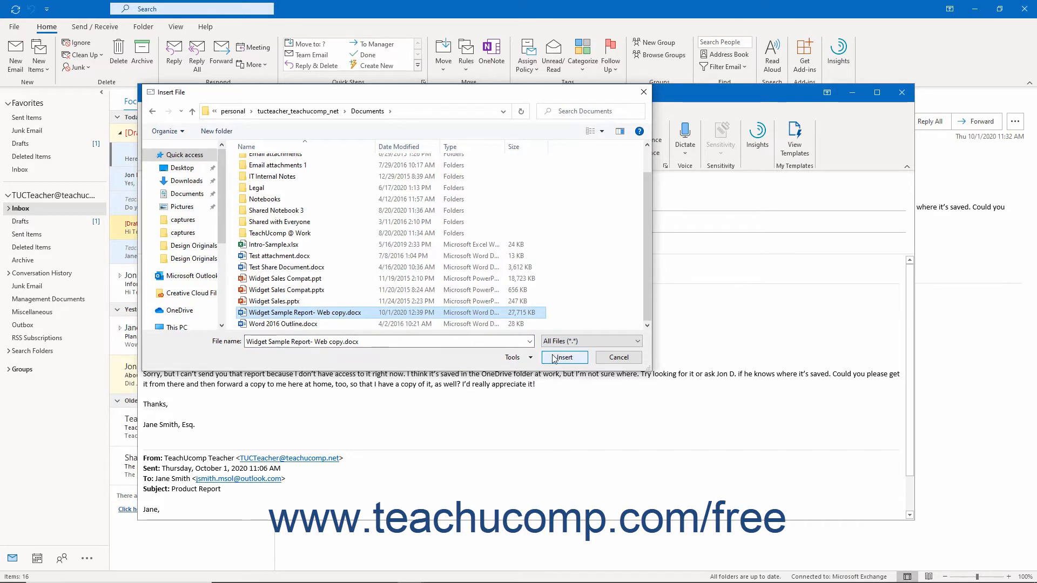
pyautogui.click(564, 357)
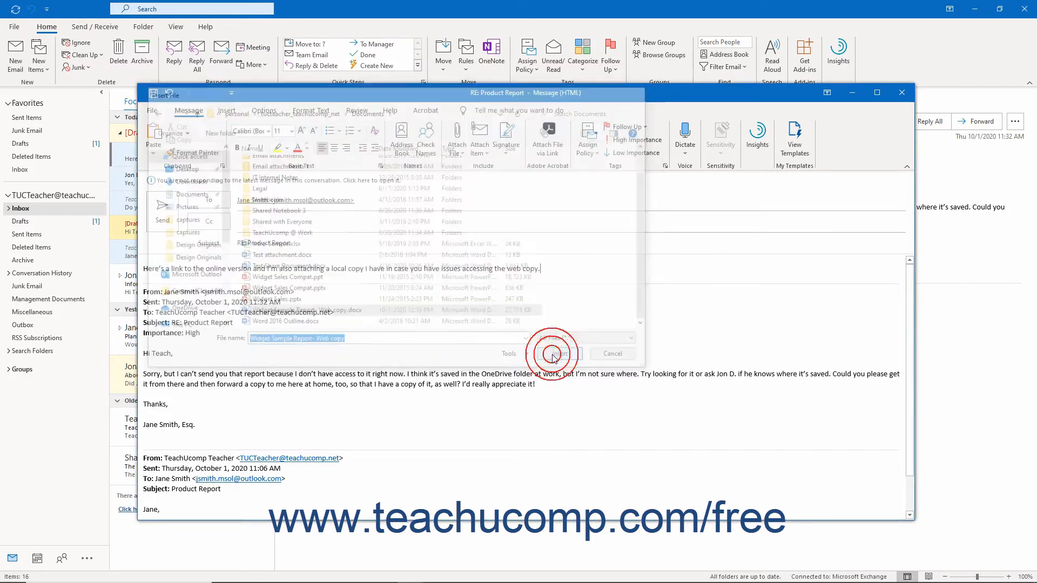
# Attach Widget Sample Report- Web copy.docx as a shared link that anyone can edit.
pyautogui.click(552, 354)
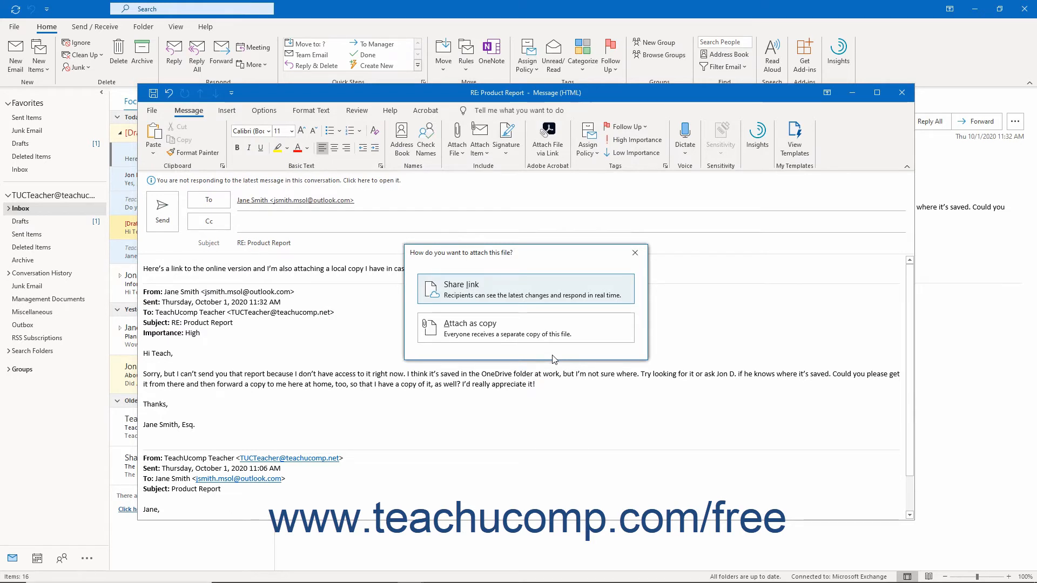
pyautogui.moveTo(517, 347)
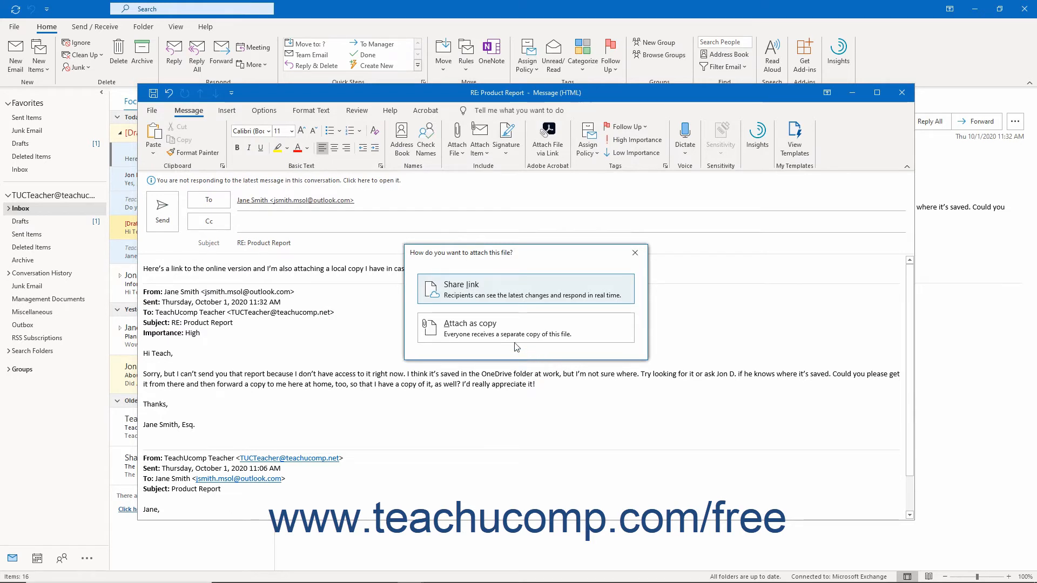
pyautogui.moveTo(494, 298)
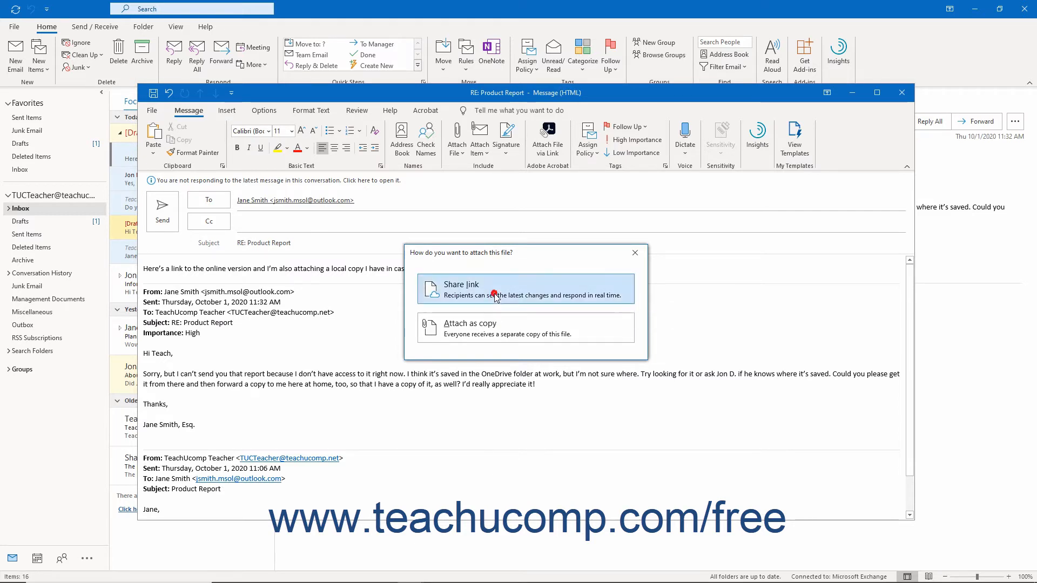
pyautogui.click(461, 288)
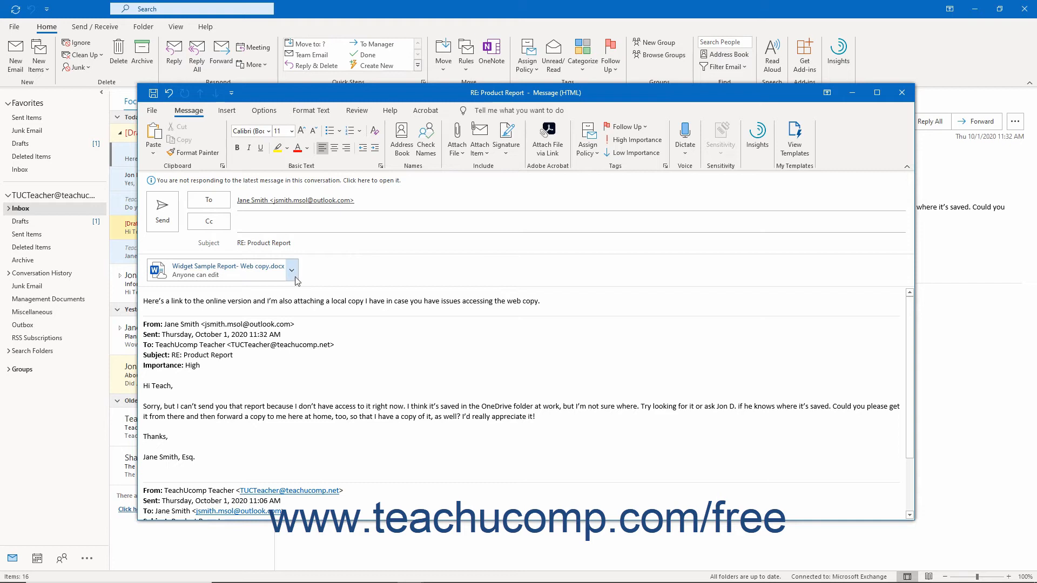
pyautogui.moveTo(293, 272)
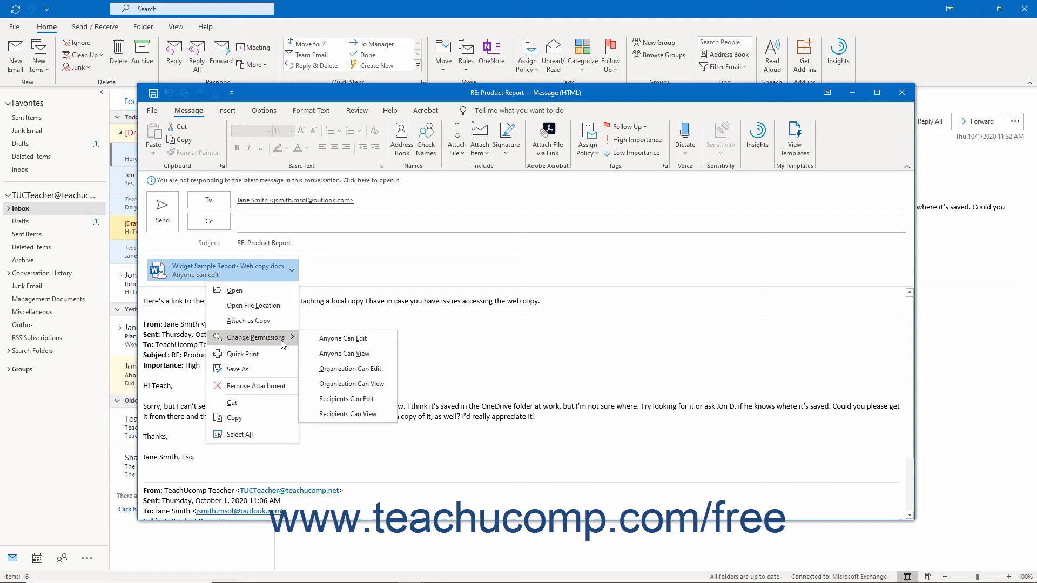
pyautogui.moveTo(345, 370)
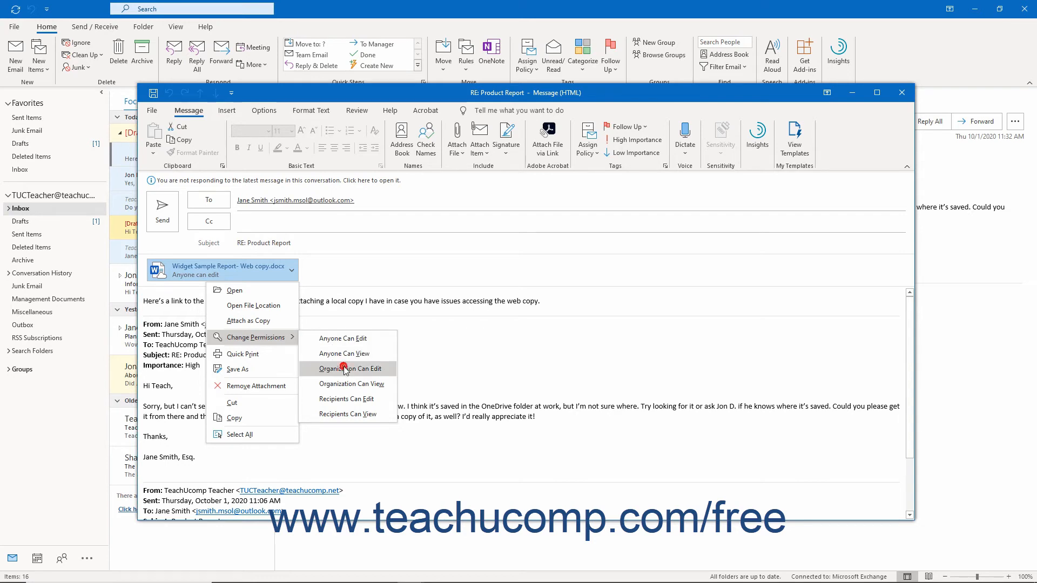
# Set the shared link's permissions to Organization Can Edit and dismiss the attachment menu.
pyautogui.click(347, 369)
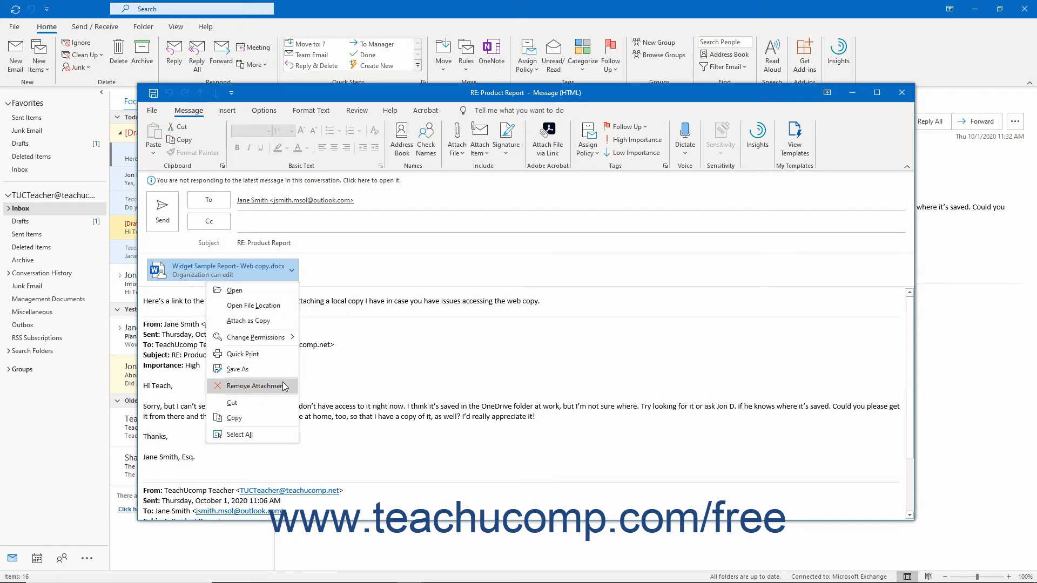
pyautogui.click(255, 386)
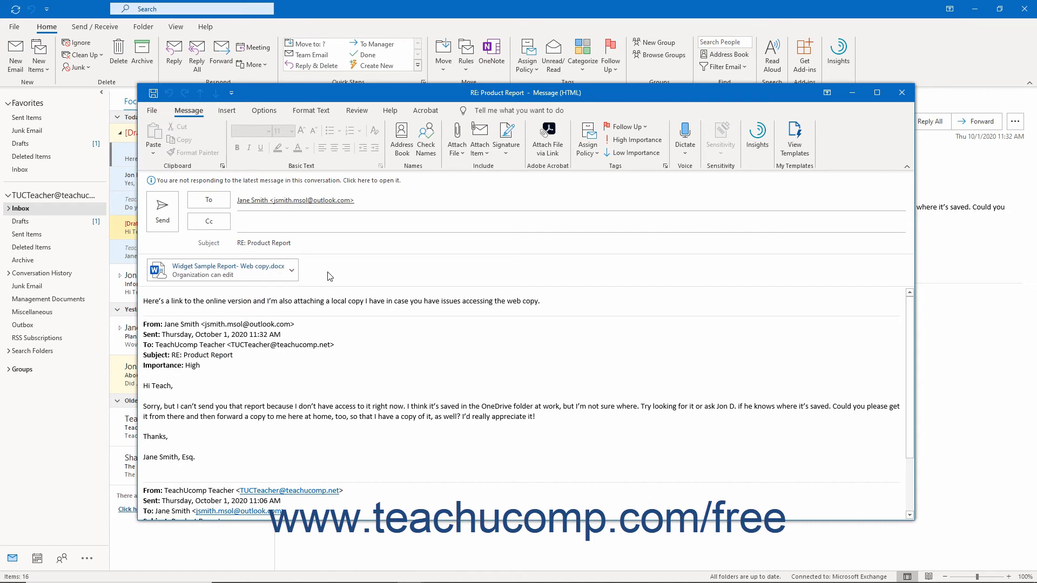
pyautogui.moveTo(457, 139)
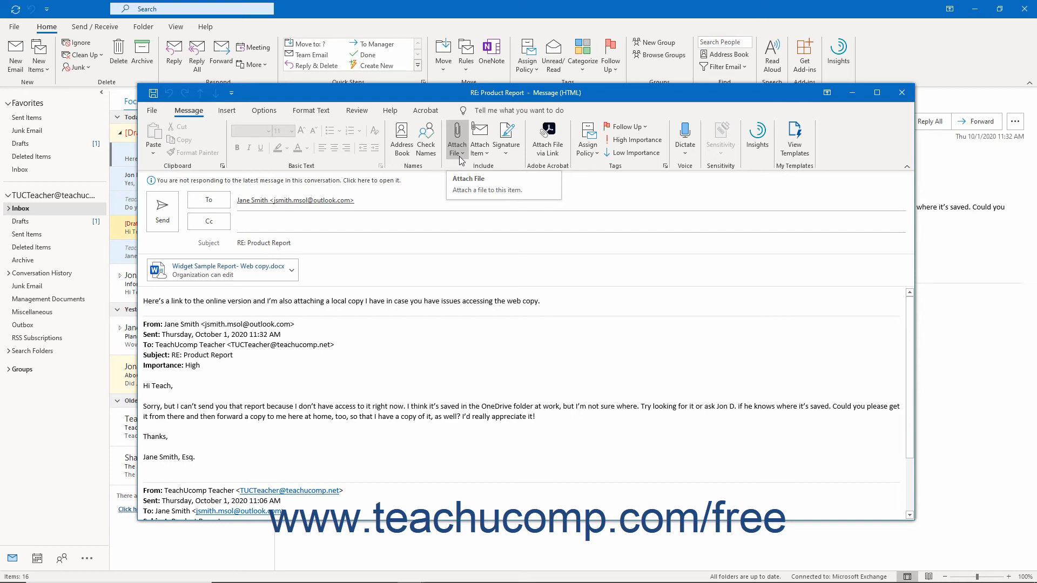
# Start attaching another file via Browse This PC, showing the Documents folder.
pyautogui.click(456, 138)
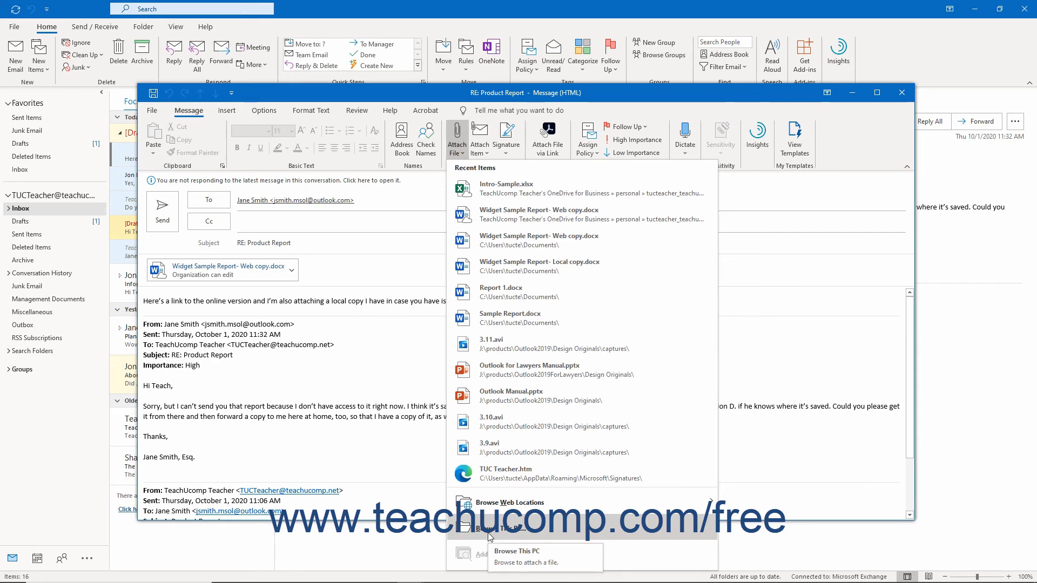
pyautogui.click(495, 535)
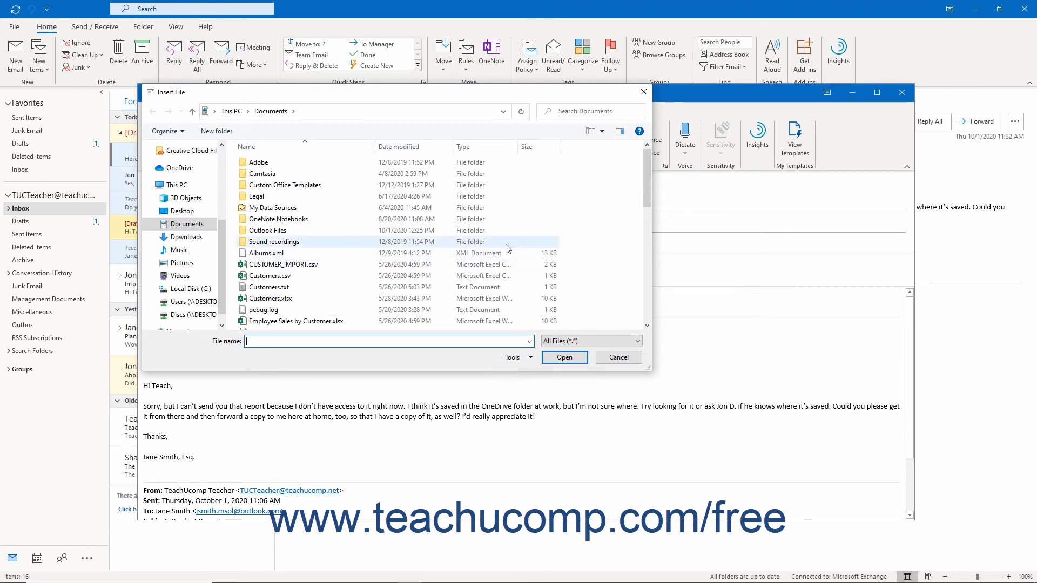
# Attach Widget Sample Report- Local copy.docx alongside the shared link.
pyautogui.scroll(-3)
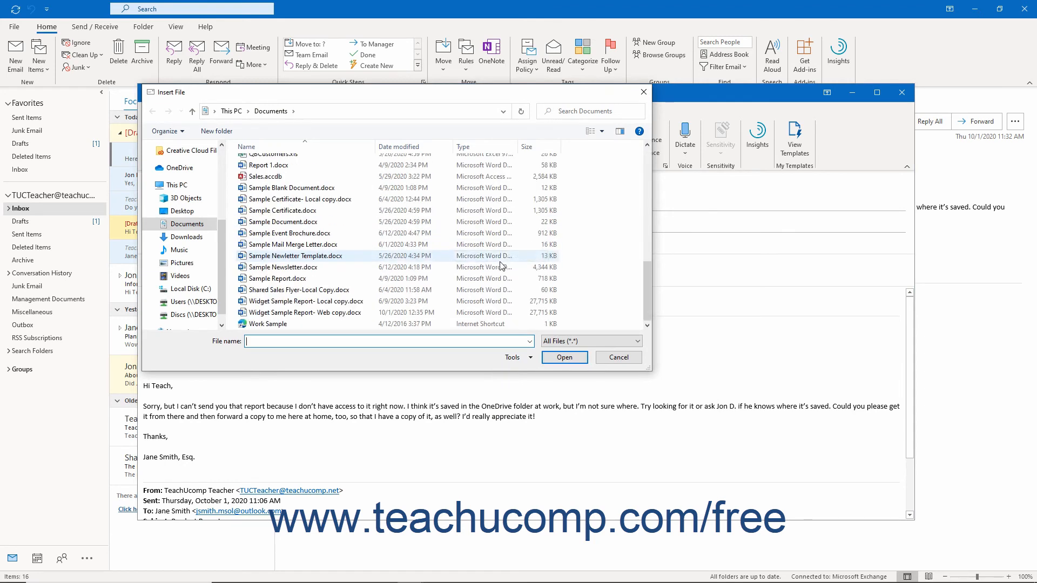
pyautogui.click(307, 301)
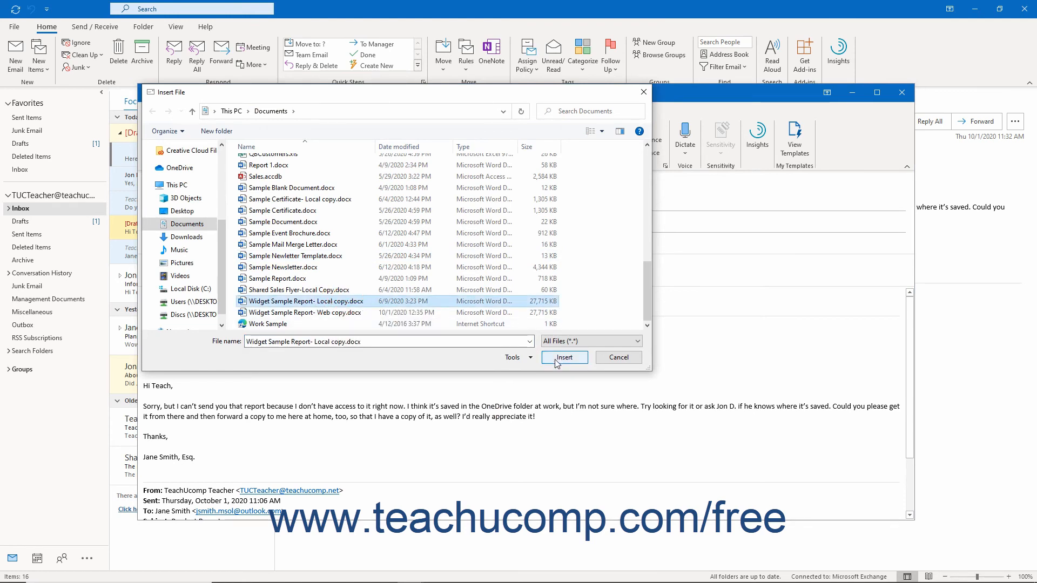
pyautogui.click(563, 357)
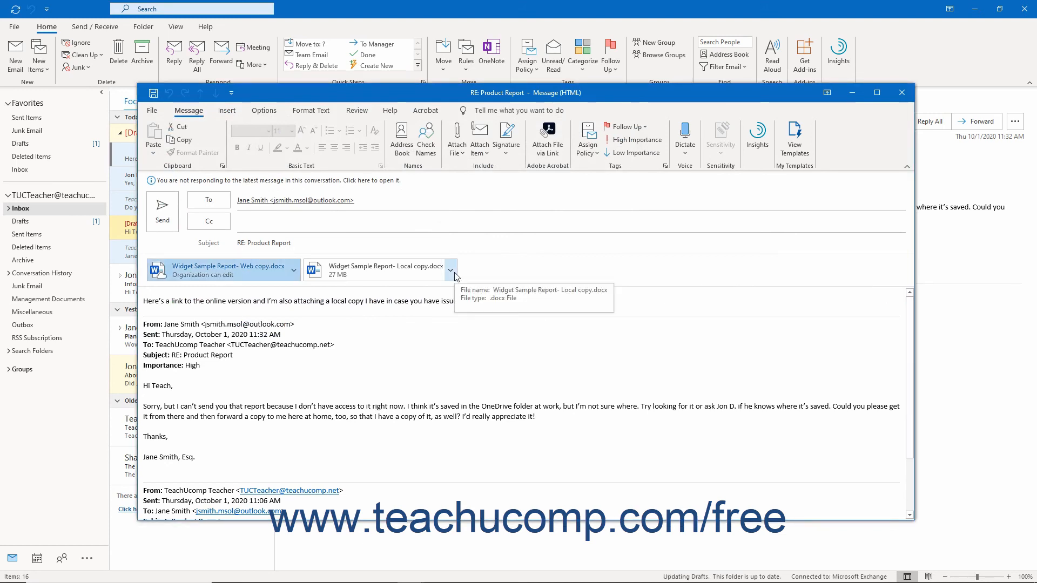
pyautogui.moveTo(429, 361)
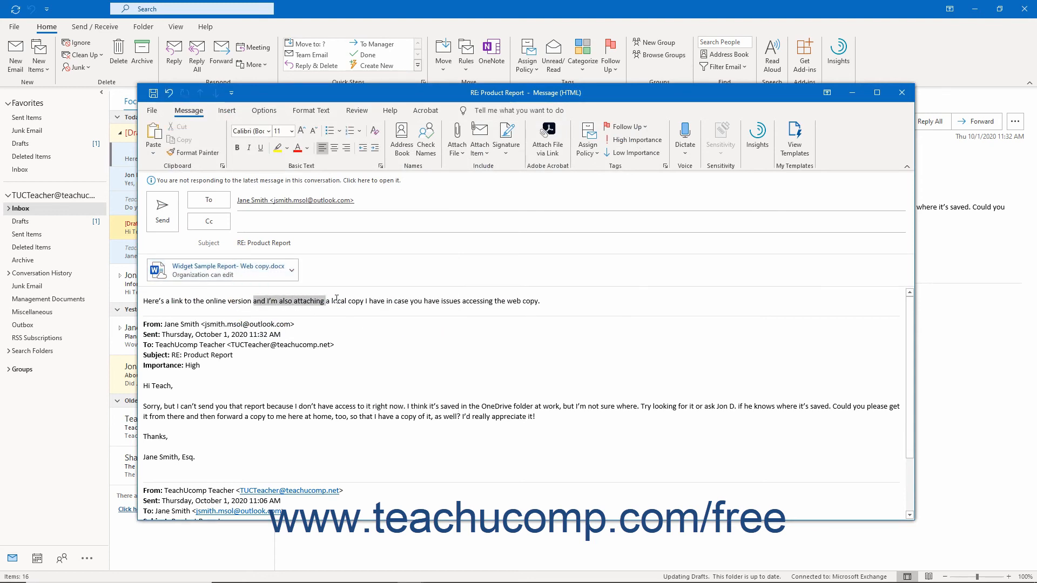
# Replace the local-copy sentence with 'Use your org email to view and edit it, if needed...' and send the reply.
pyautogui.press('Delete')
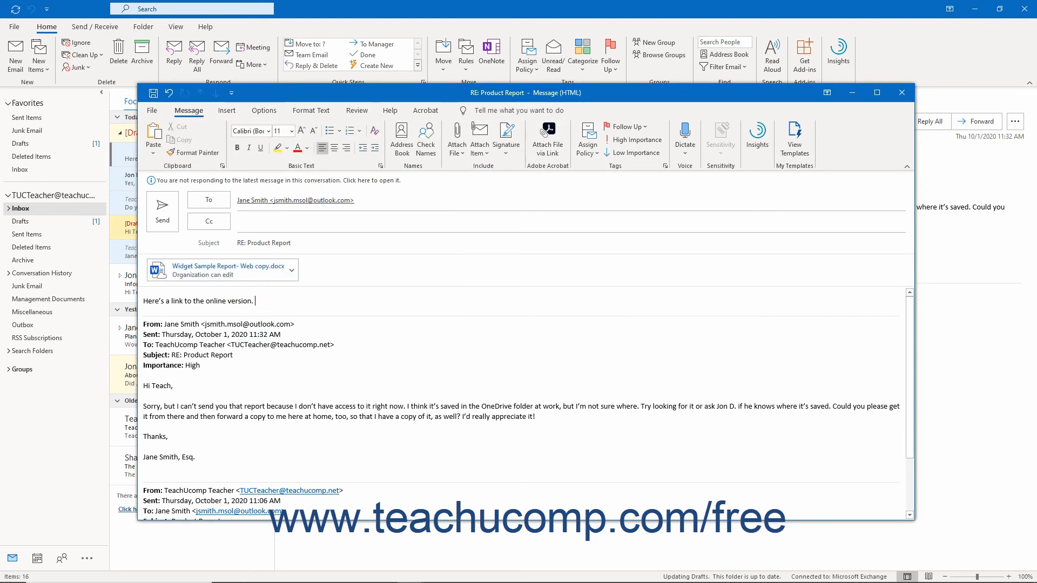
pyautogui.write('Use your org email to view and edit it, if needed. Let me know if you can get it or f you want me to send it another way.')
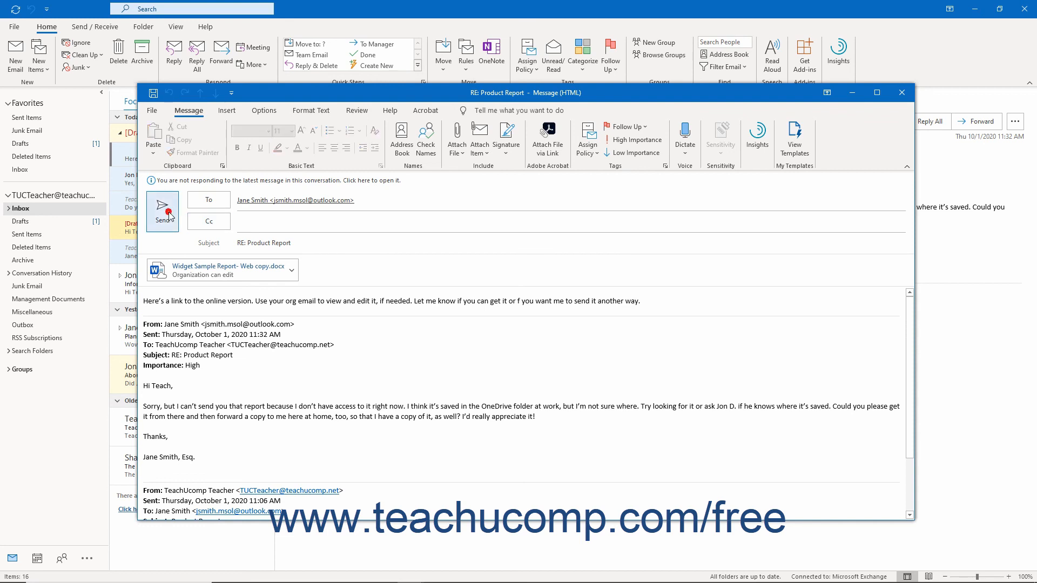
pyautogui.click(162, 211)
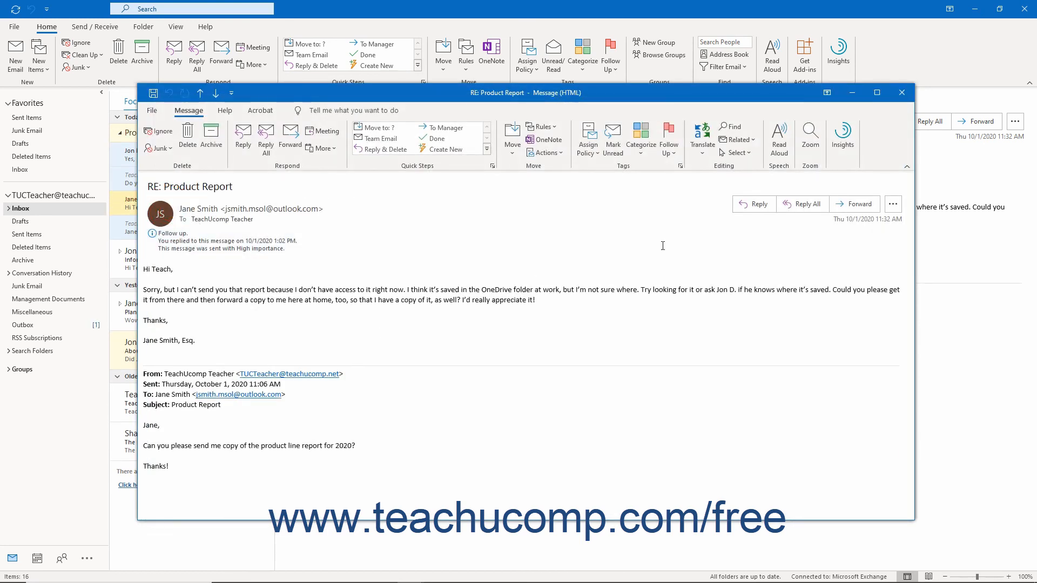